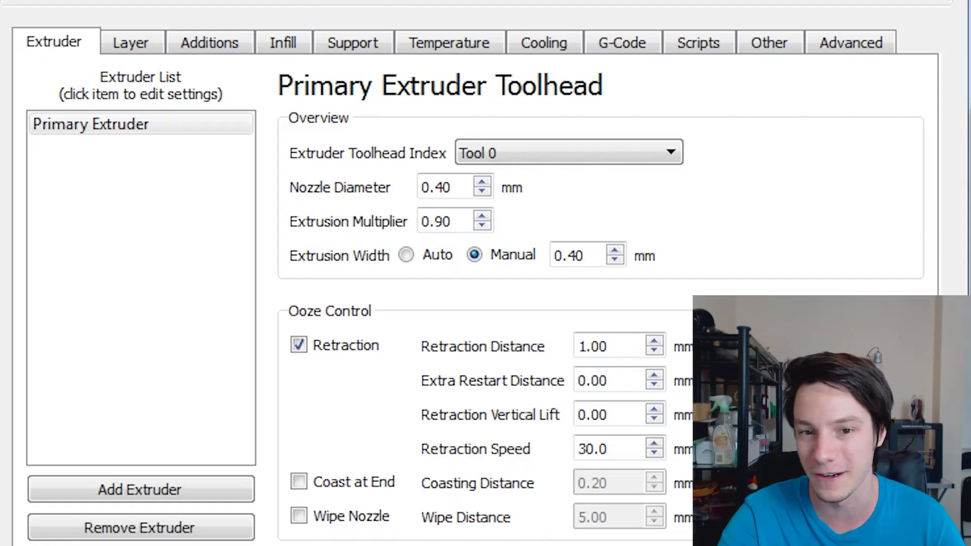
Show the Scripts tab so the Starting Script with G28 ; home all axes is visible
click(697, 42)
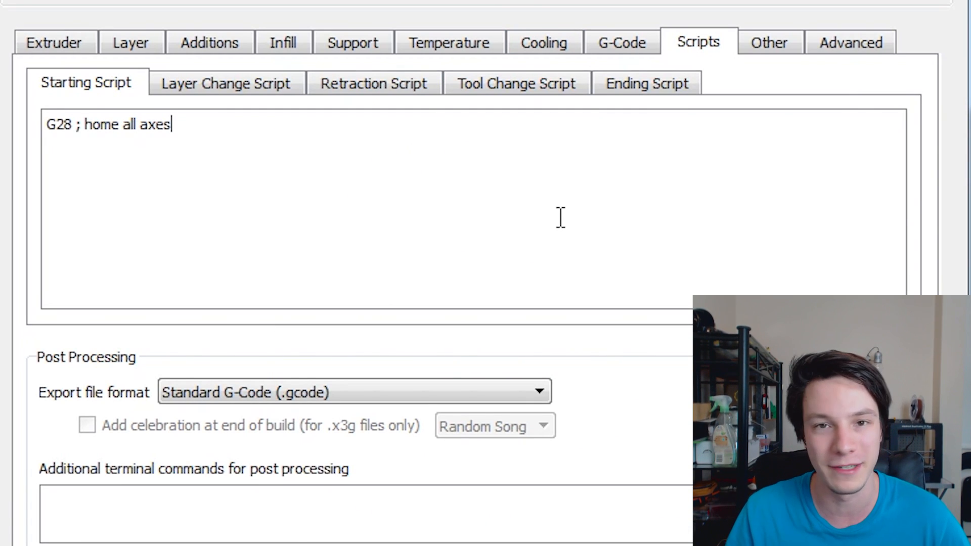
mouse_move(560, 216)
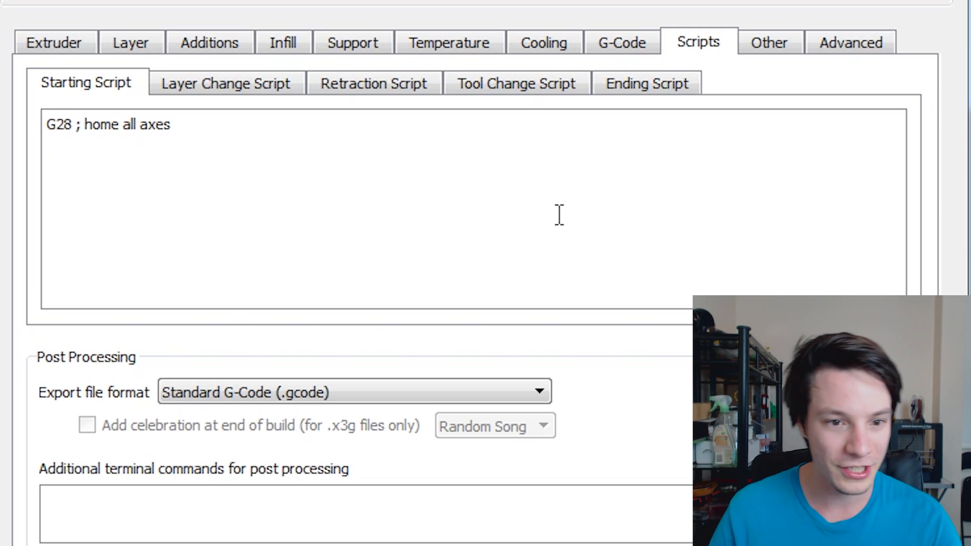
Write the move command G1 Y-3.0 F500.0 on a new starting-script line, correcting a mistyped letter
text(G1)
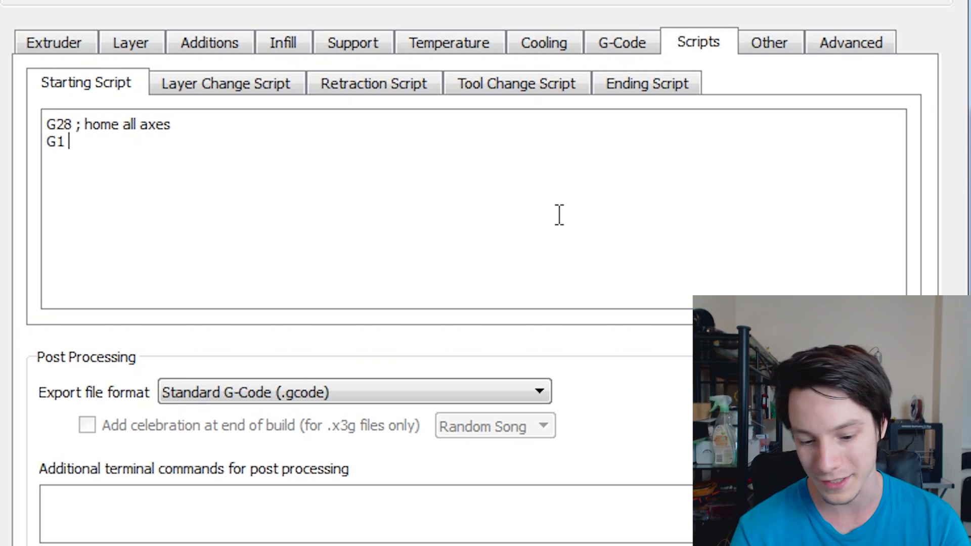
text(Y-3)
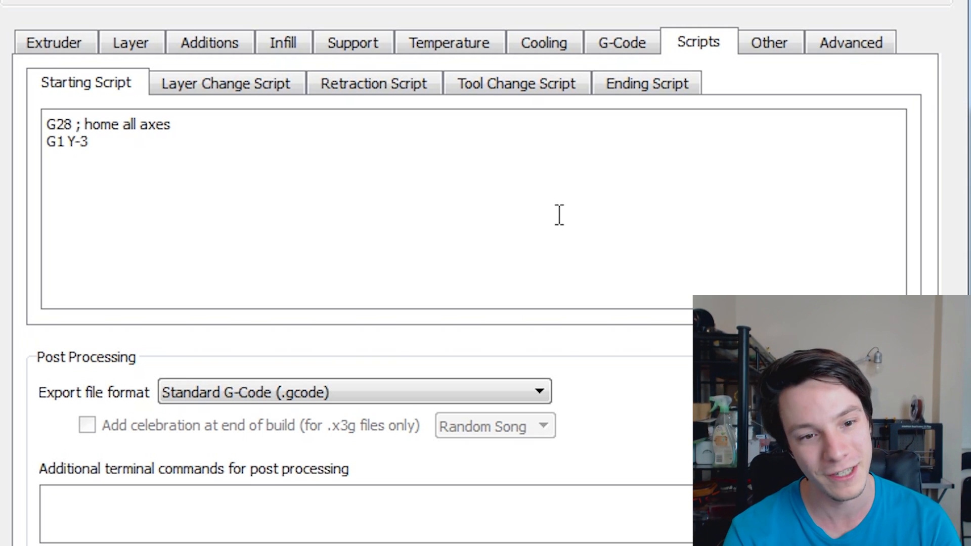
text(.0)
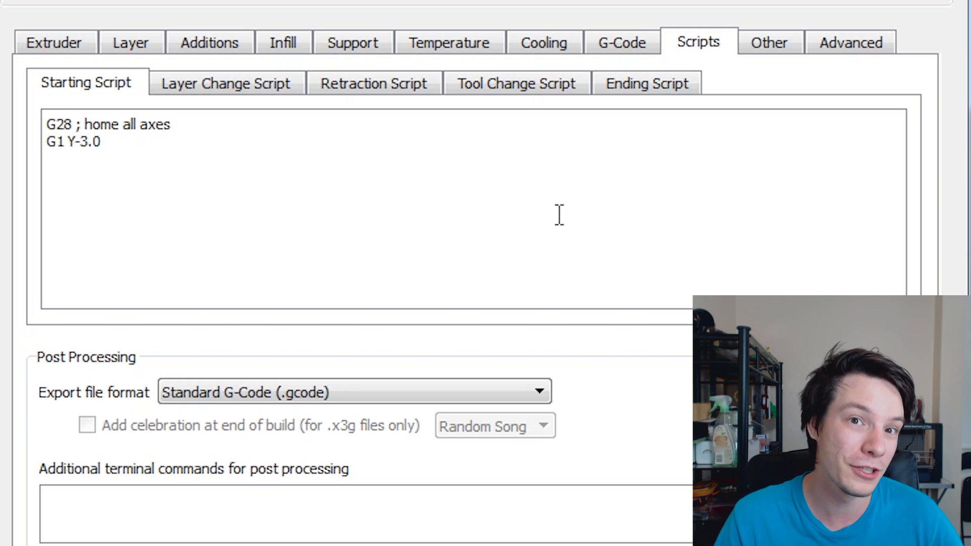
click(105, 141)
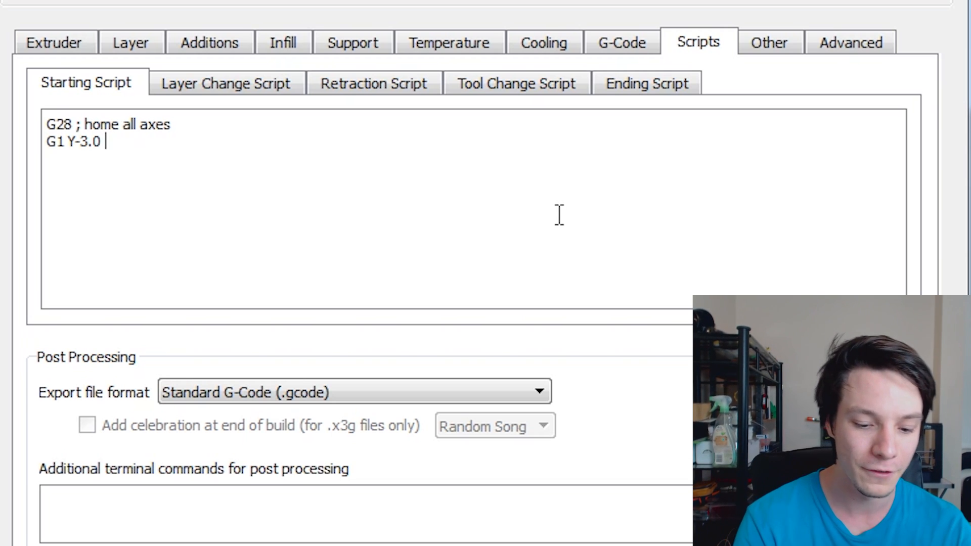
text(f500.0)
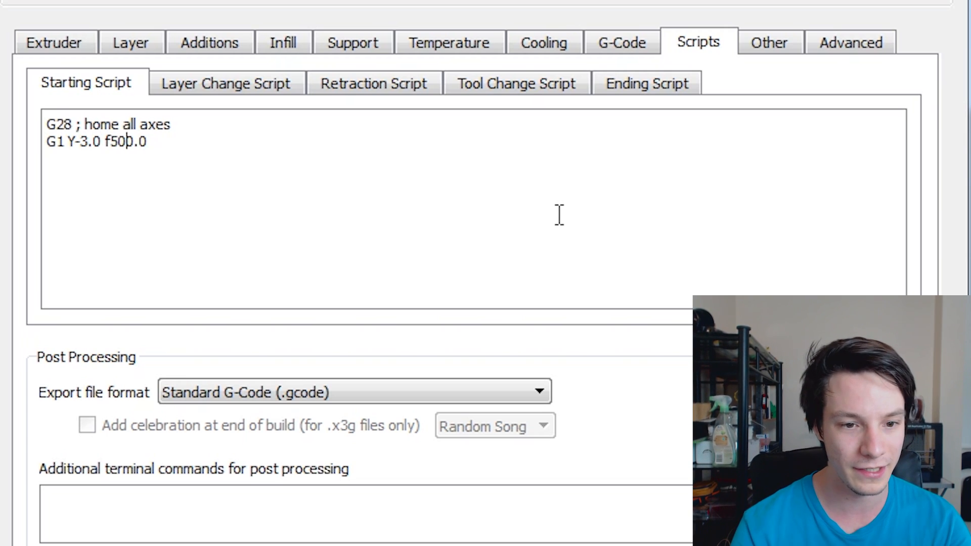
text(G)
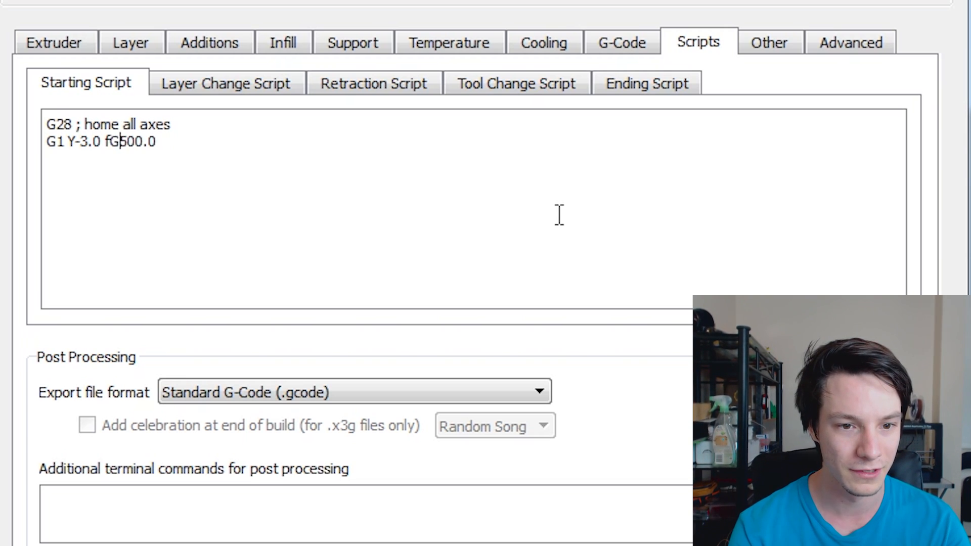
key(Backspace)
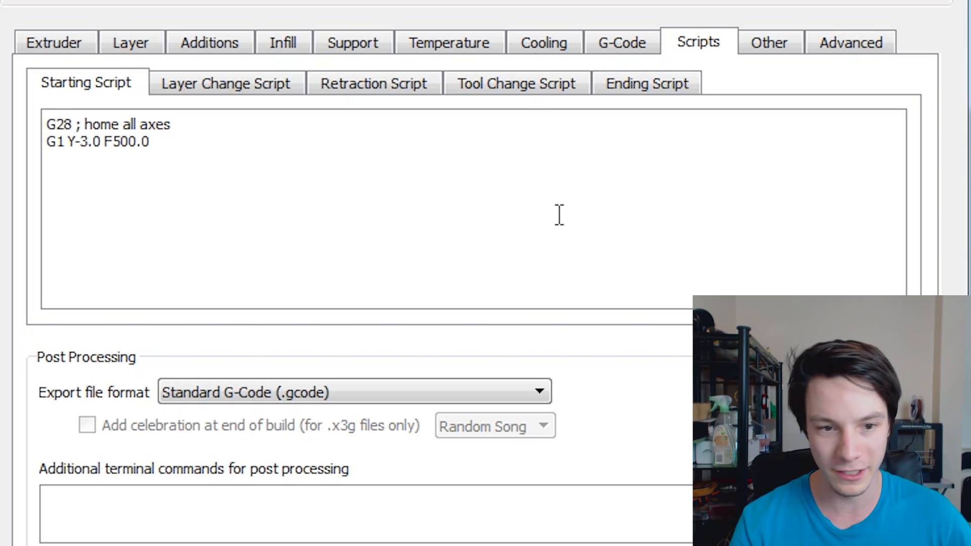
click(151, 141)
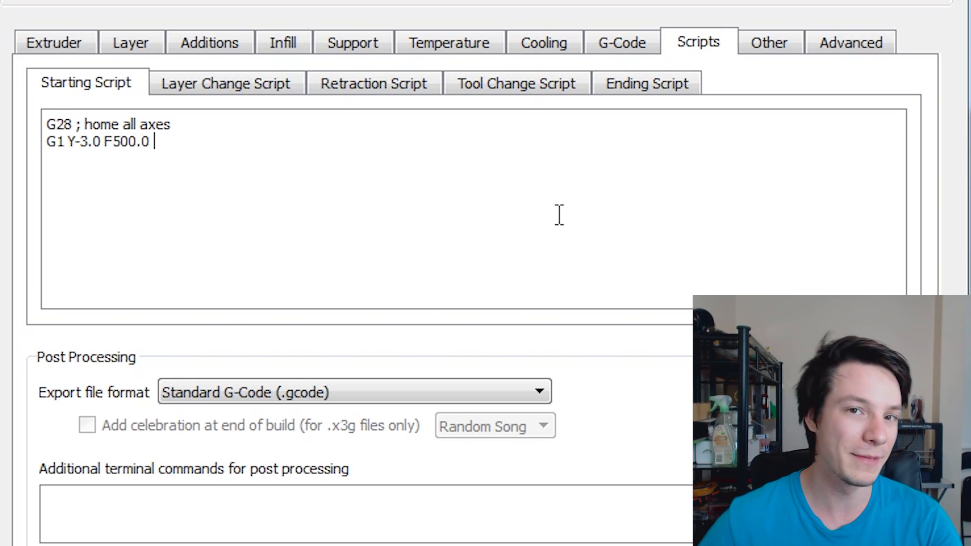
Append the comment '; move out of print volume' to the Y-3.0 move line
text(;)
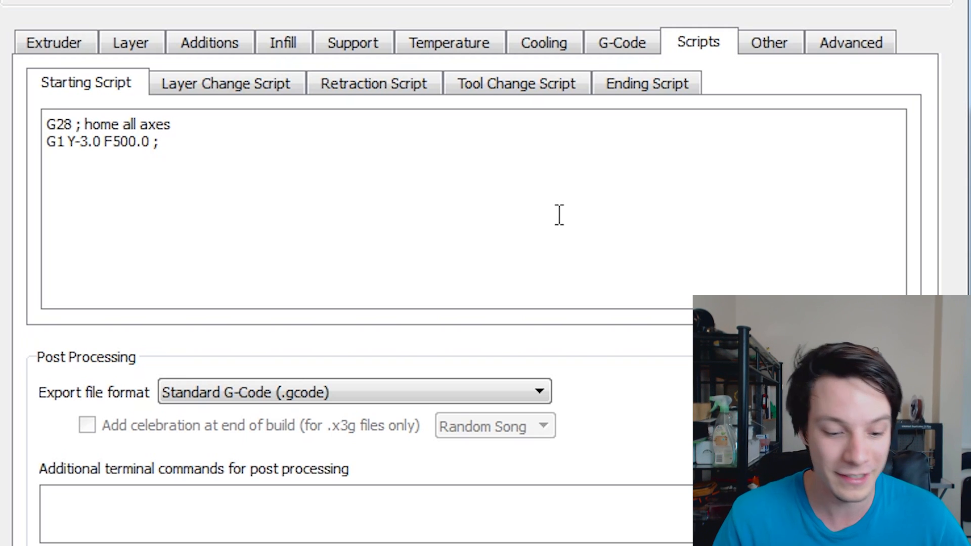
text(s)
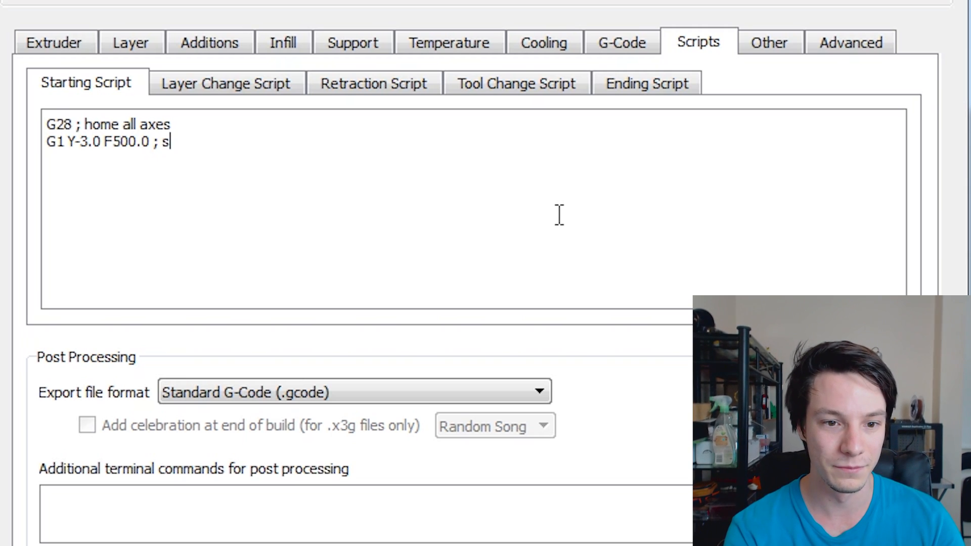
text(move out)
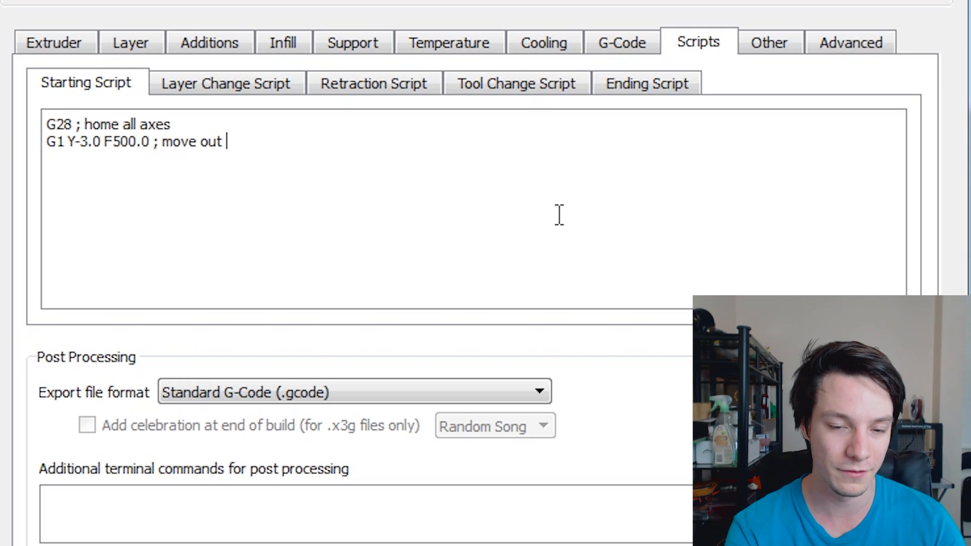
text(of print vlume)
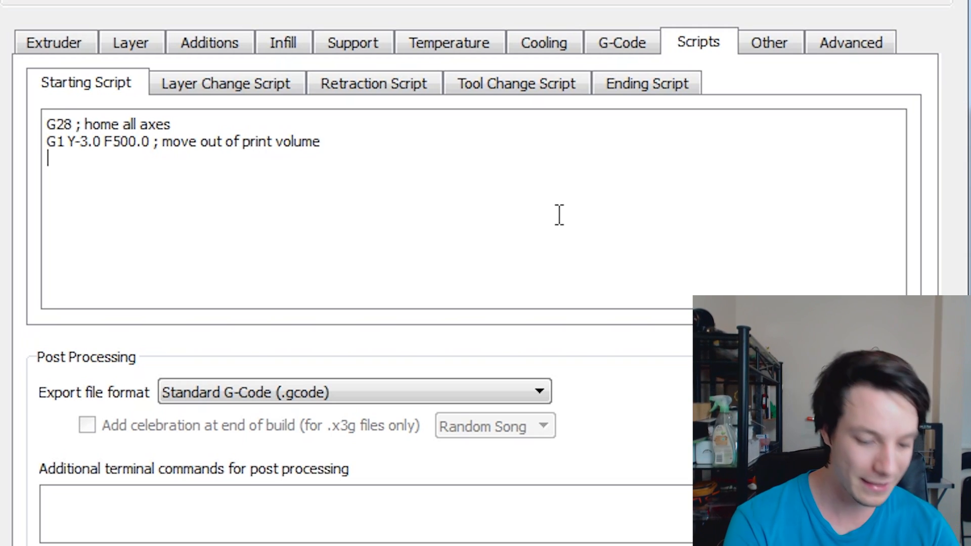
Write the third line's command G1 X60.0 E9 F500.0
text(G)
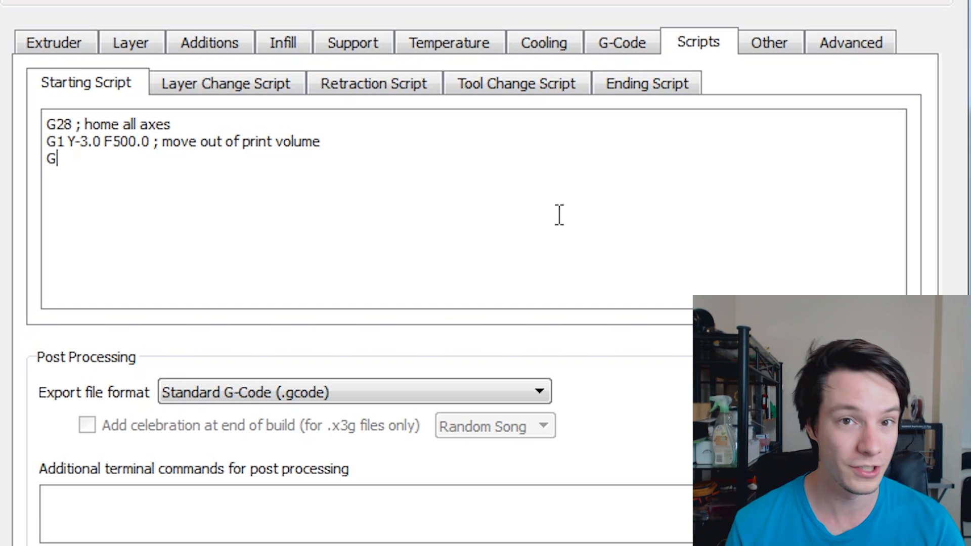
text(1)
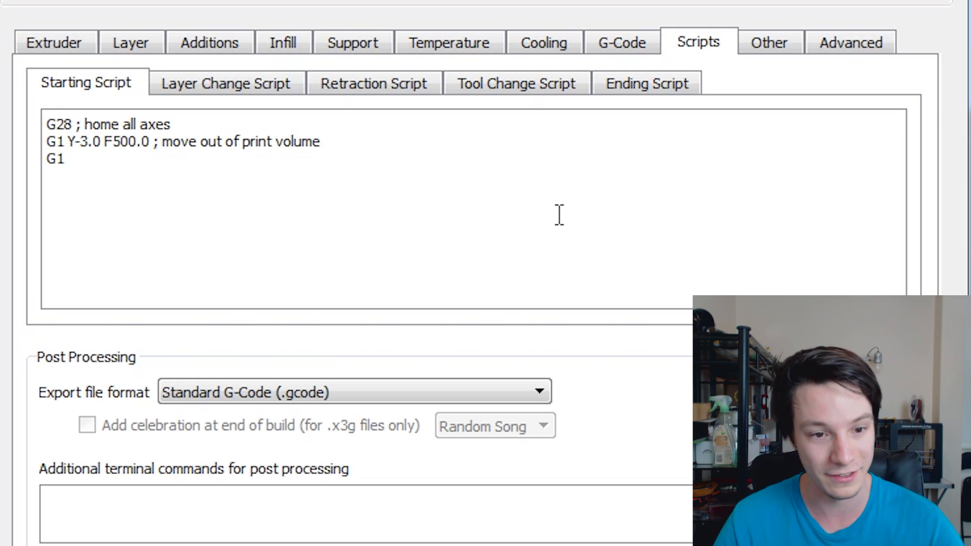
text(X)
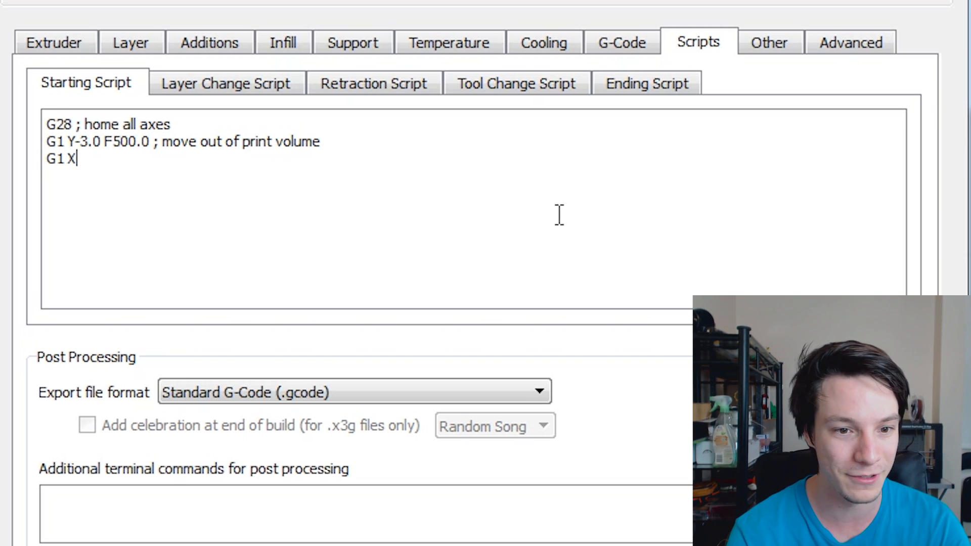
text(60.0)
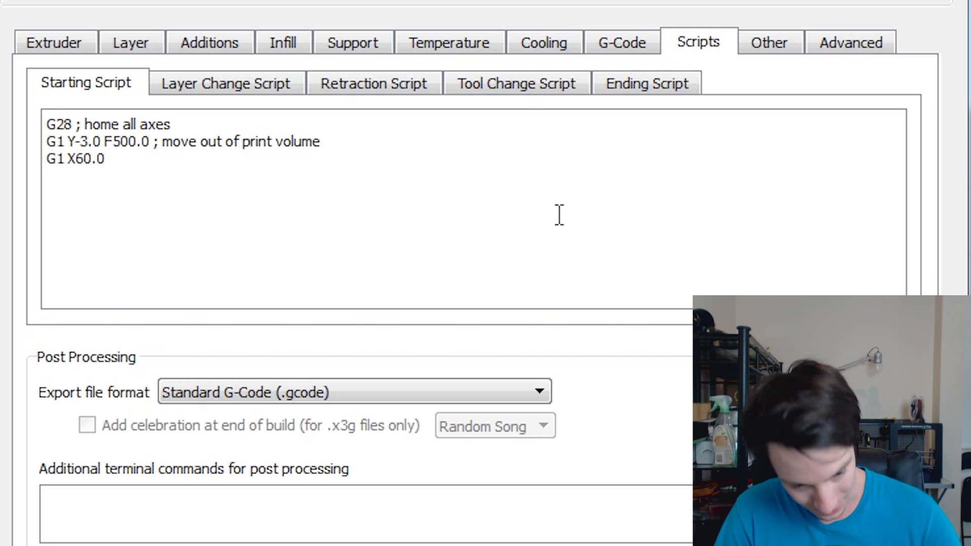
text(e)
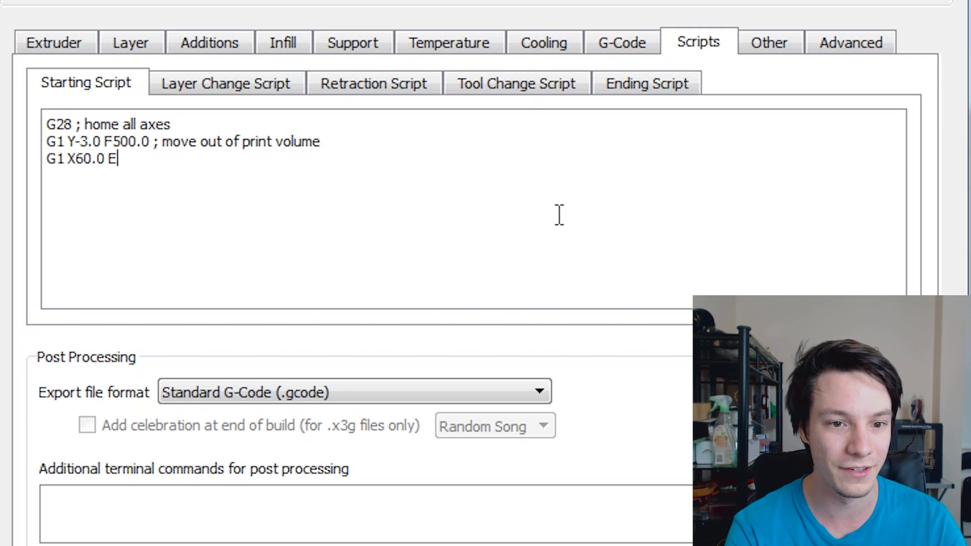
text(9)
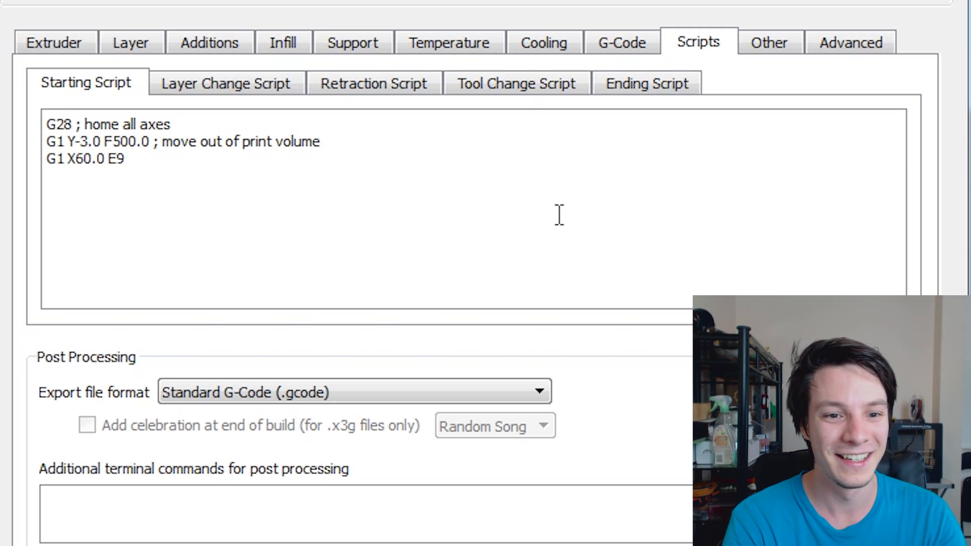
text(FG)
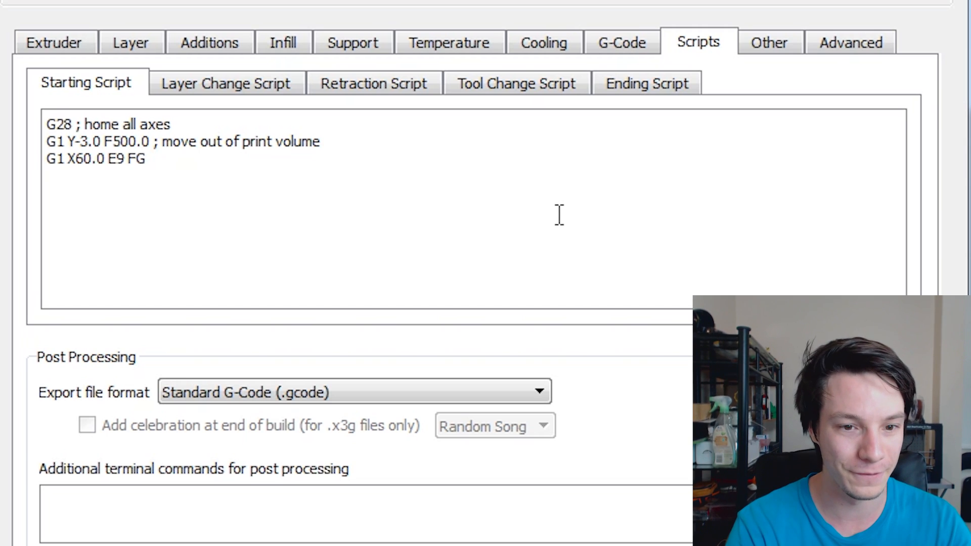
text(500.0)
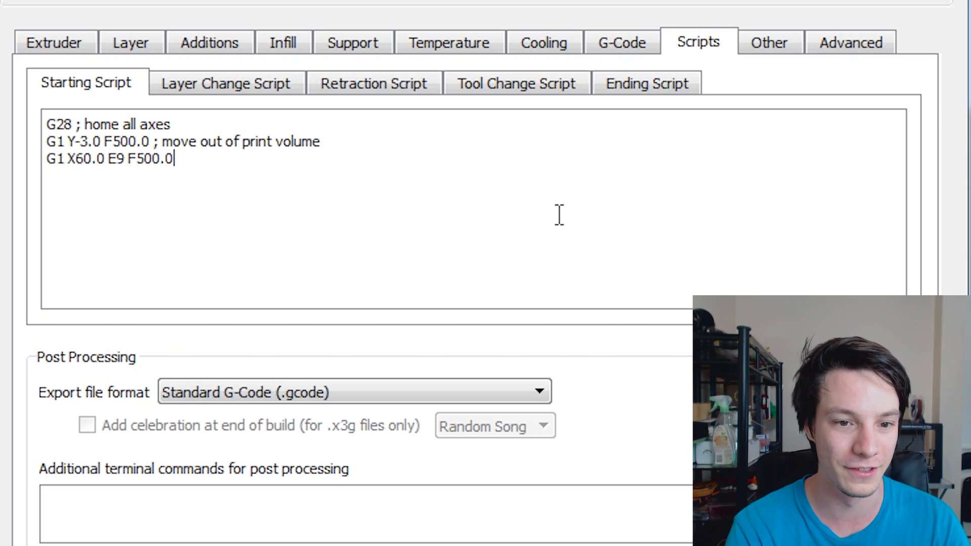
Append the comment '; start purge line' to the X60.0 extrusion move
text(; sta)
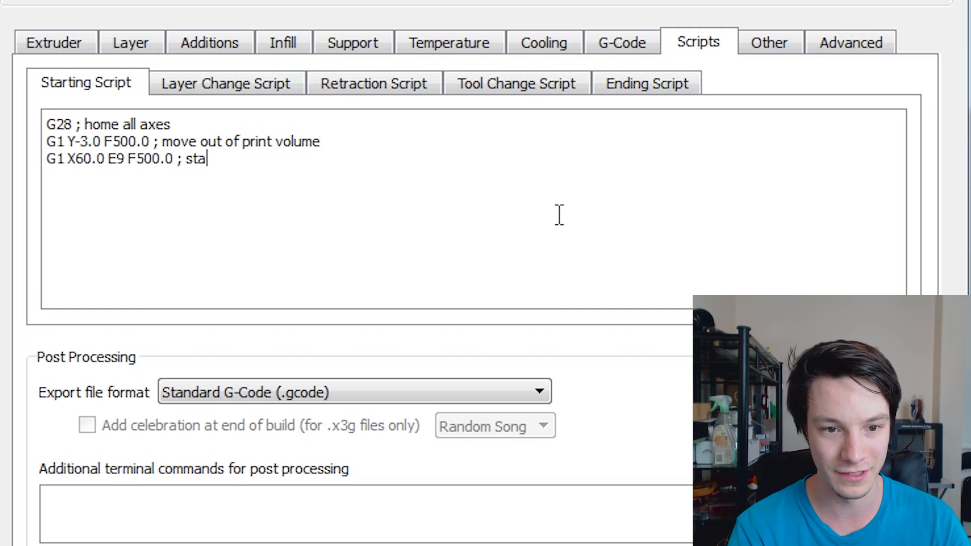
text(rt purge line)
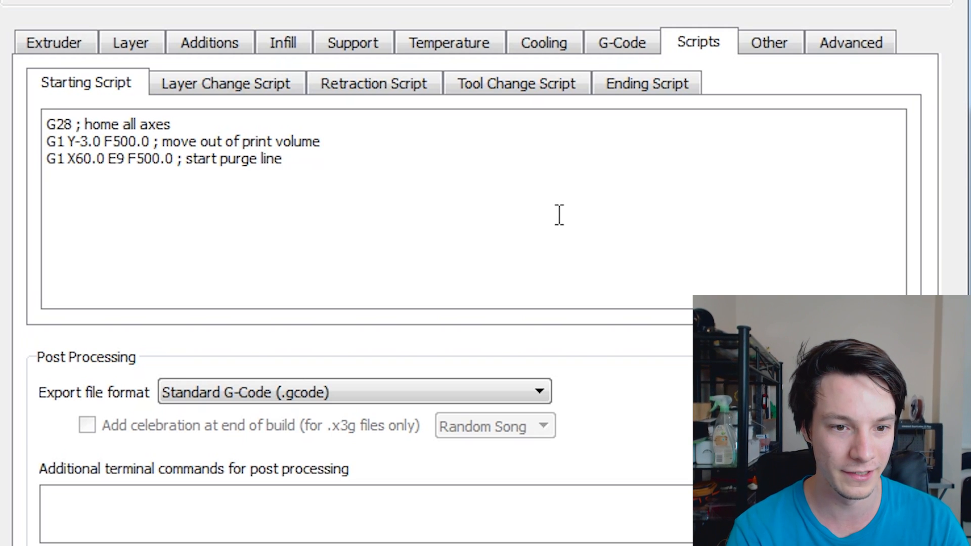
Write the fourth line's command G1 X100.0 E12.5 F500.0
text(G1)
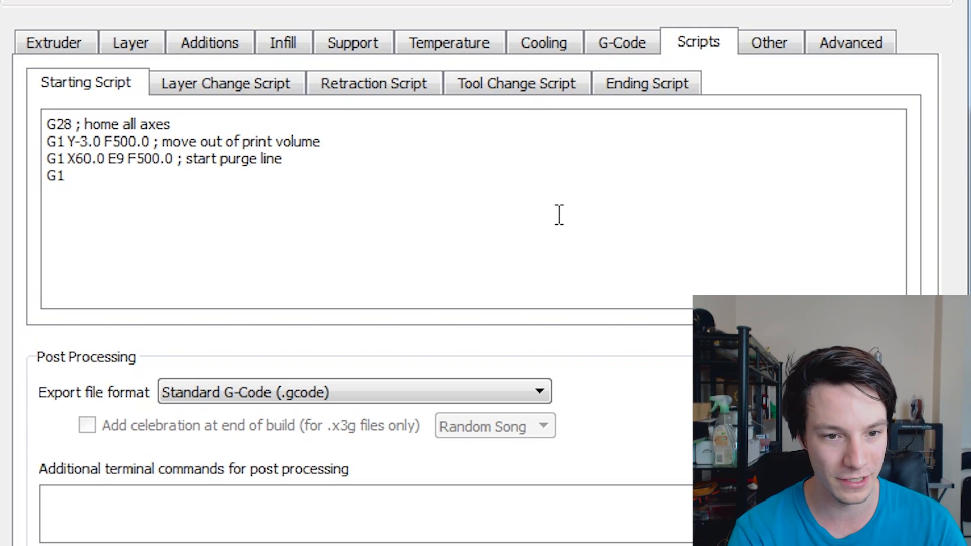
text(X100.0)
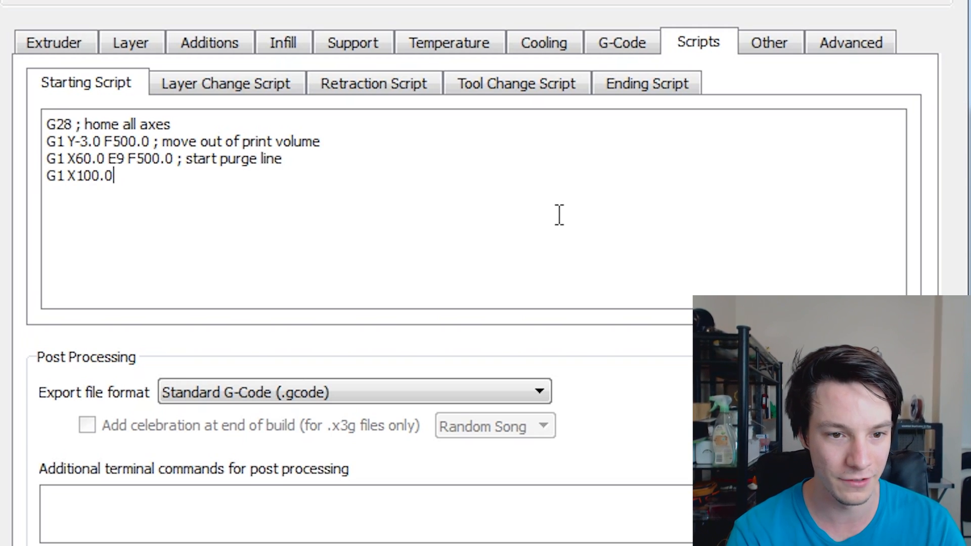
text(3)
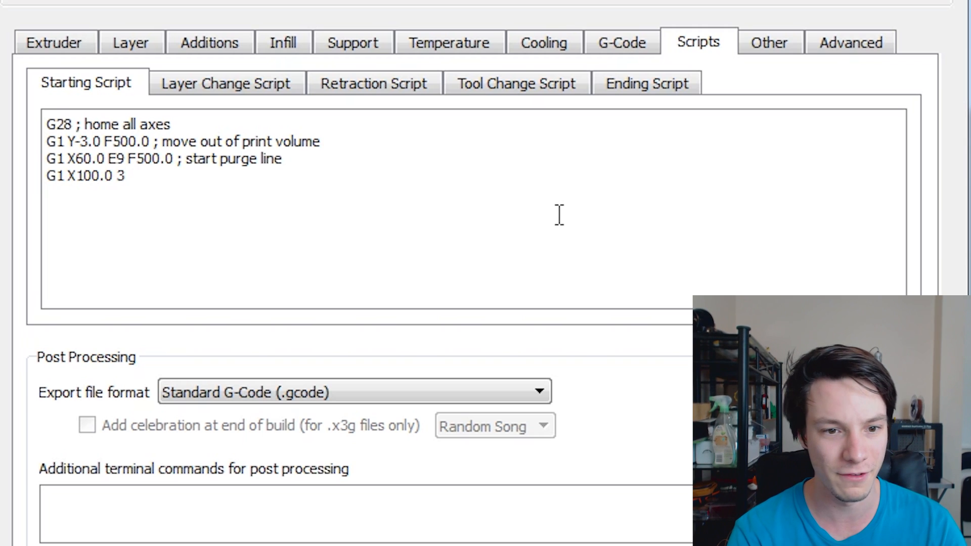
text(E)
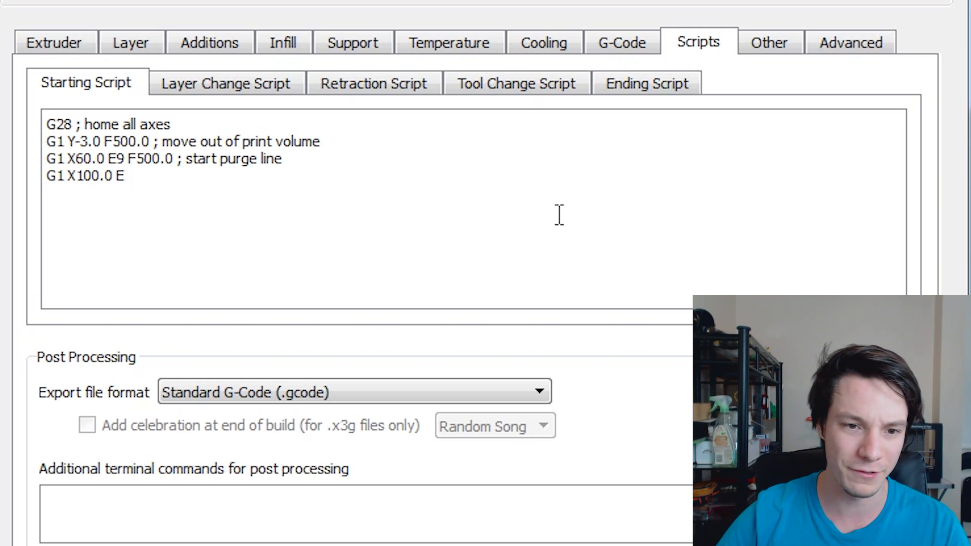
text(14)
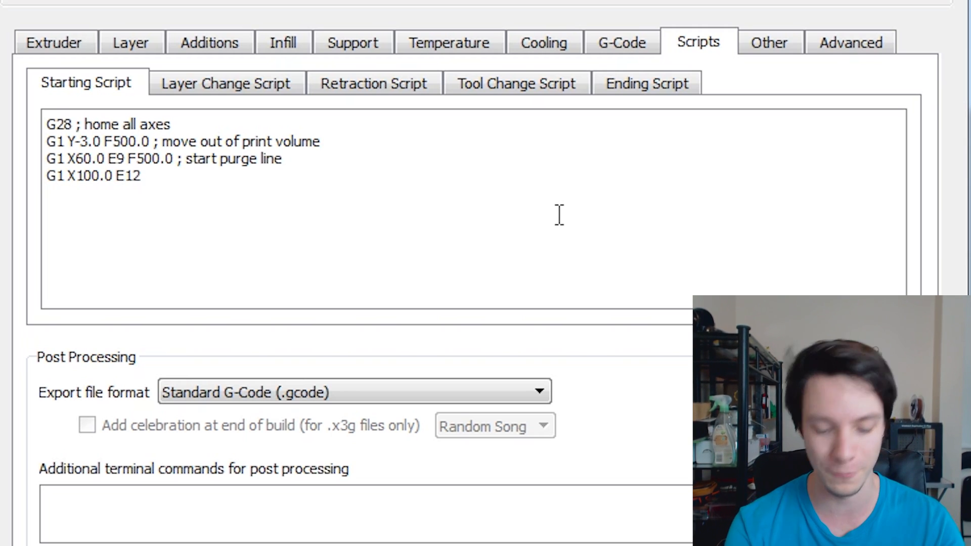
text(.5)
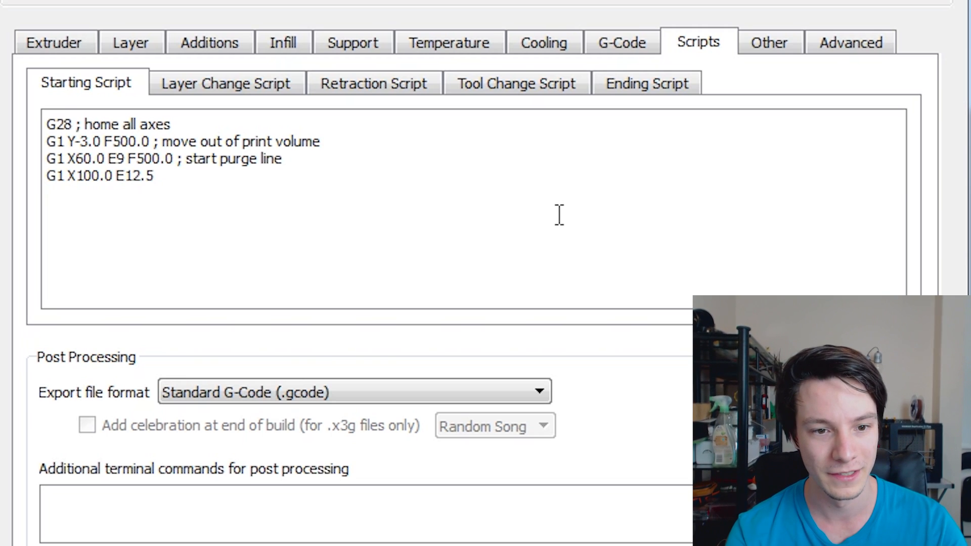
text(G)
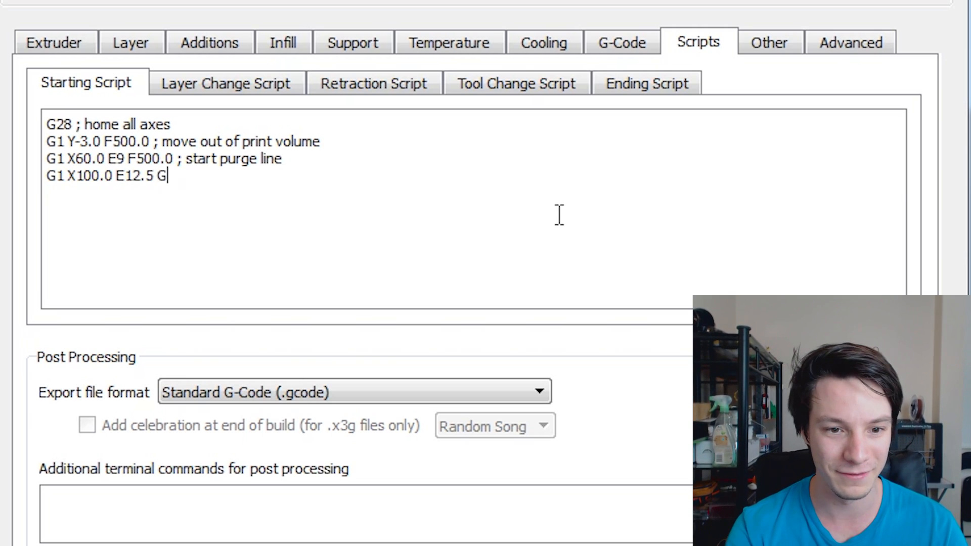
text(F500.)
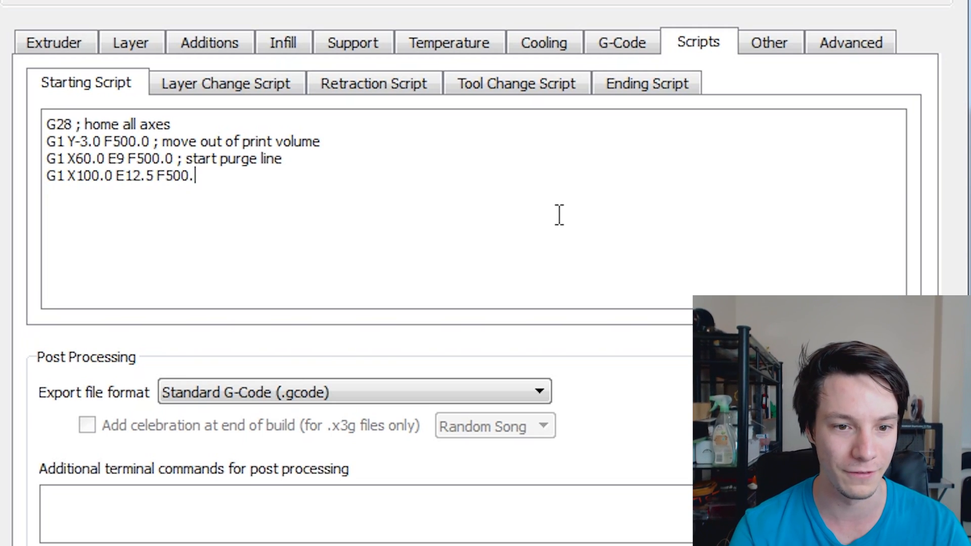
Append the comment '; finish purge line' and leave the script field
text(; finis)
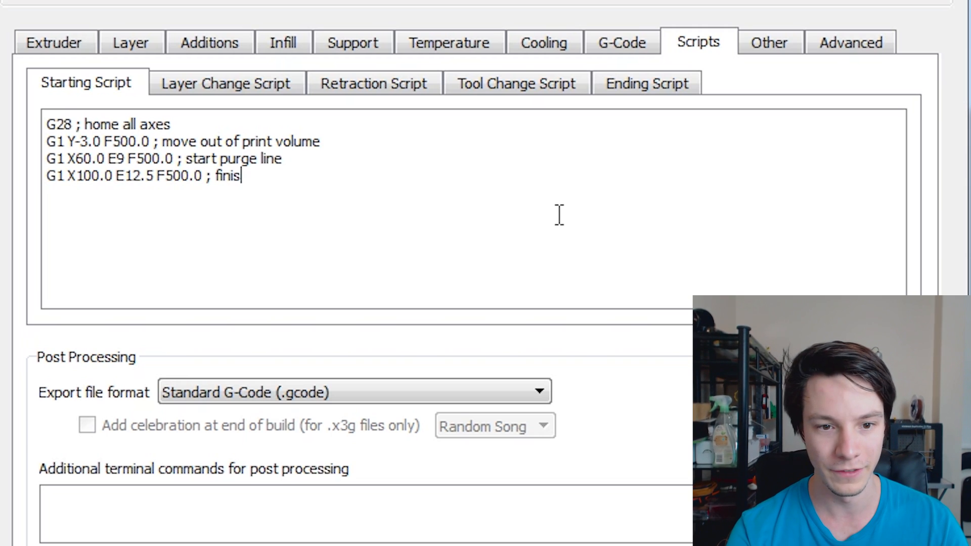
text(h purge line)
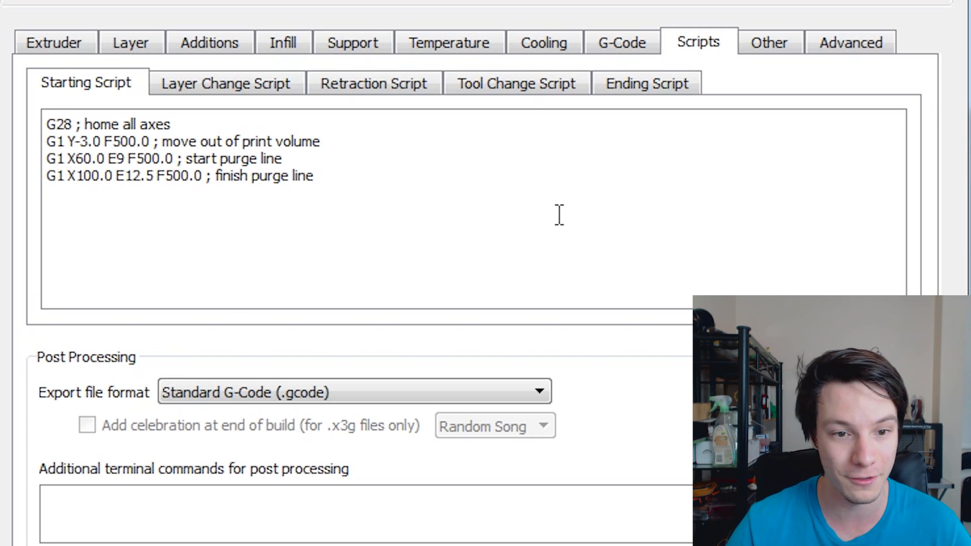
click(316, 176)
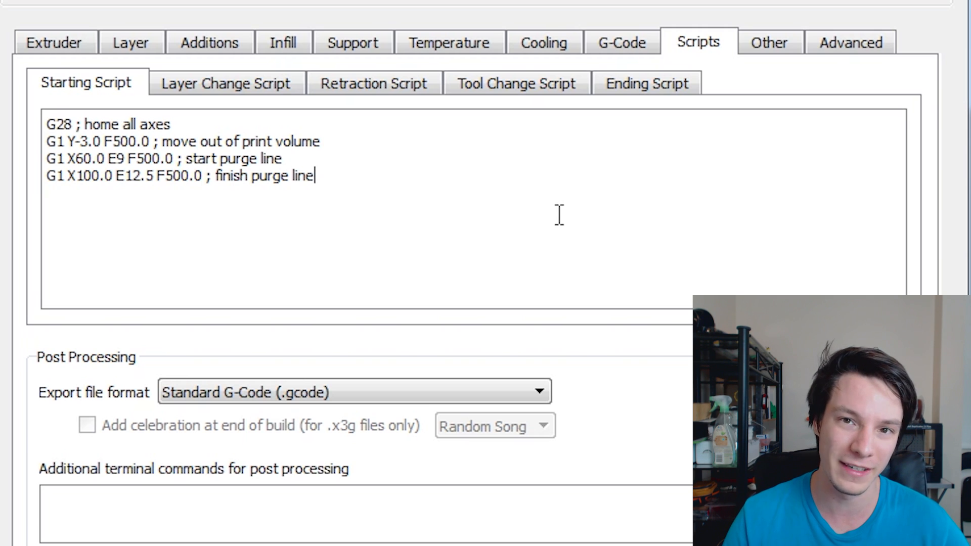